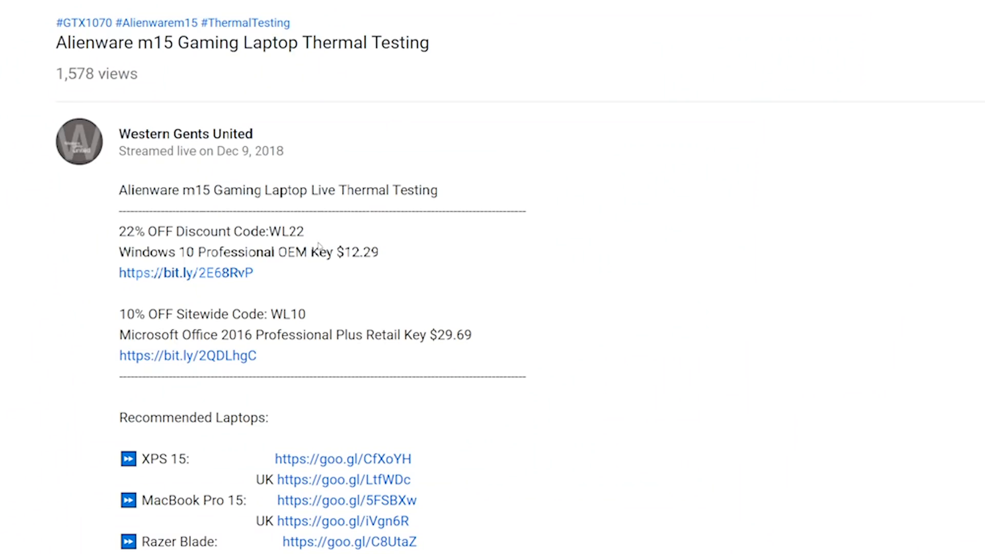
- Select the WL22 discount code in the description and bring up its copy menu
double_click(287, 232)
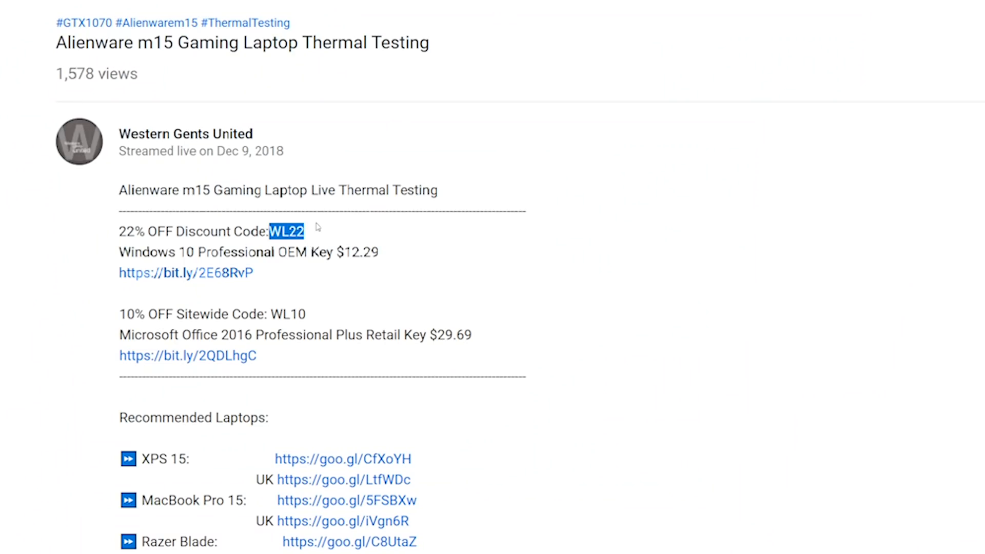
right_click(287, 231)
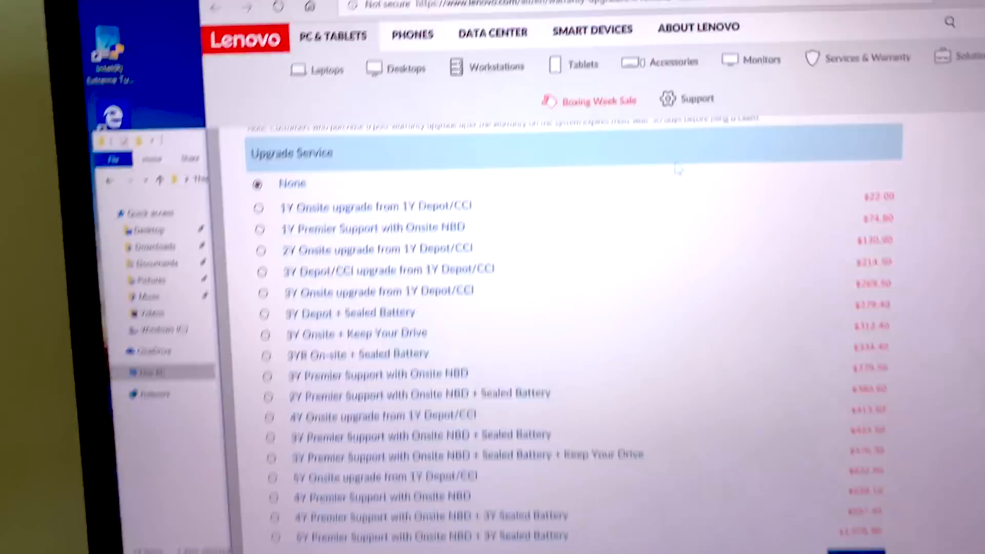
- Scroll the warranty page to reveal all upgrade options down to the $1,076.90 five-year plan
scroll(down, 3)
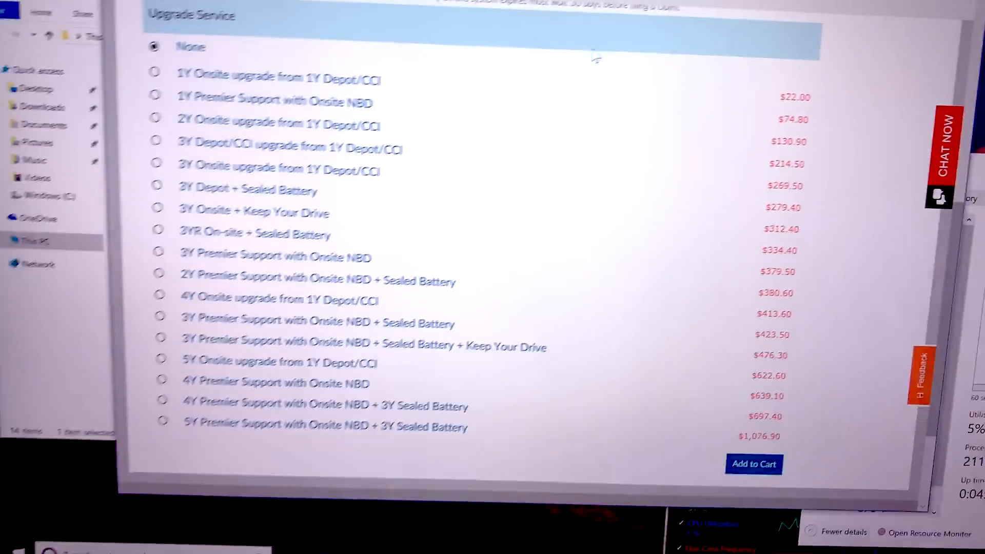